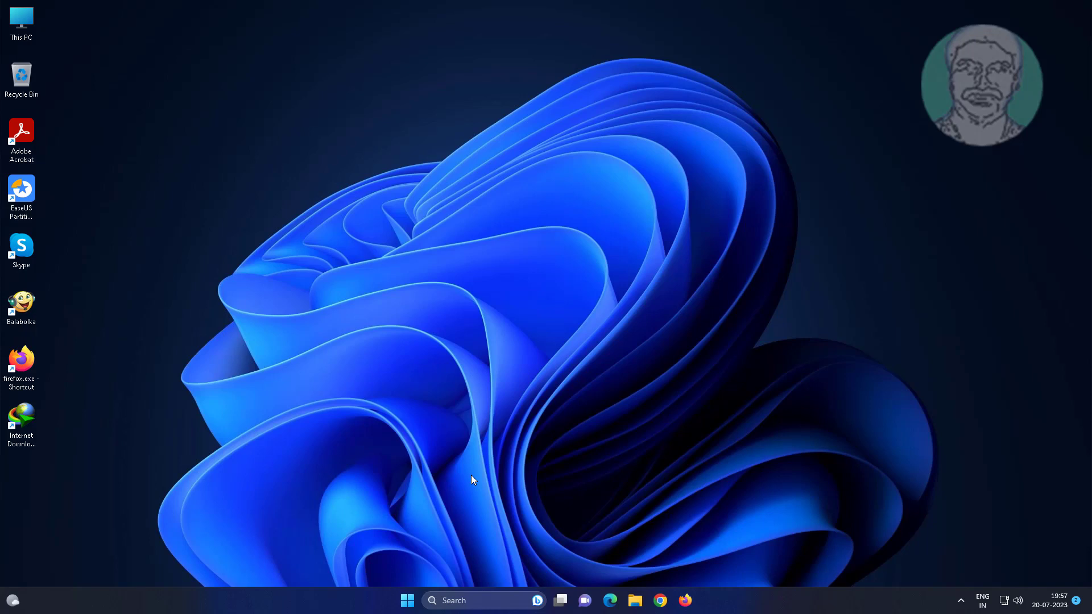
pyautogui.moveTo(545, 507)
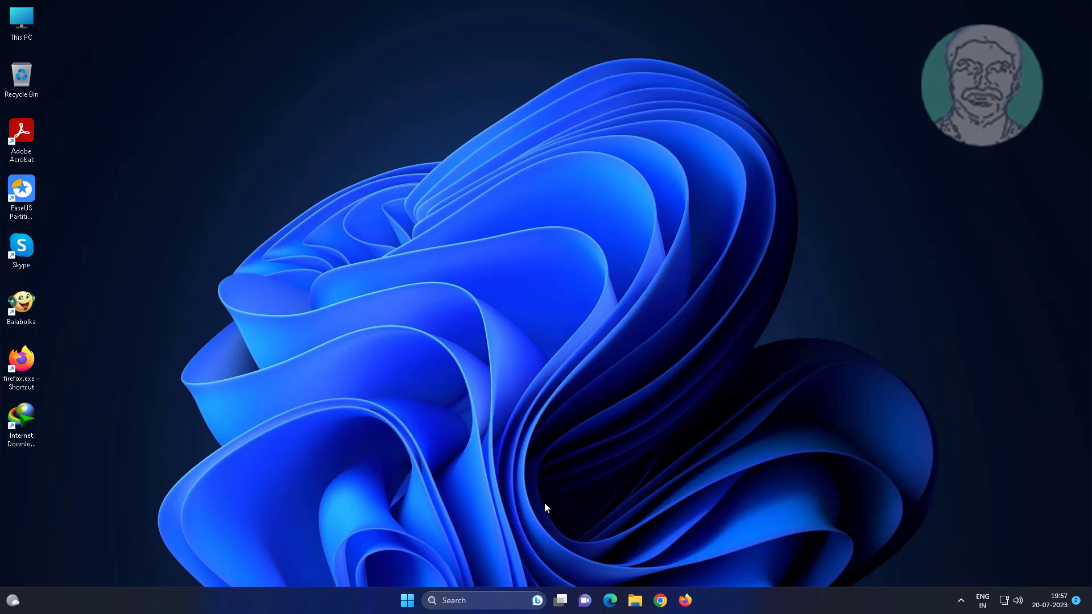
pyautogui.moveTo(518, 486)
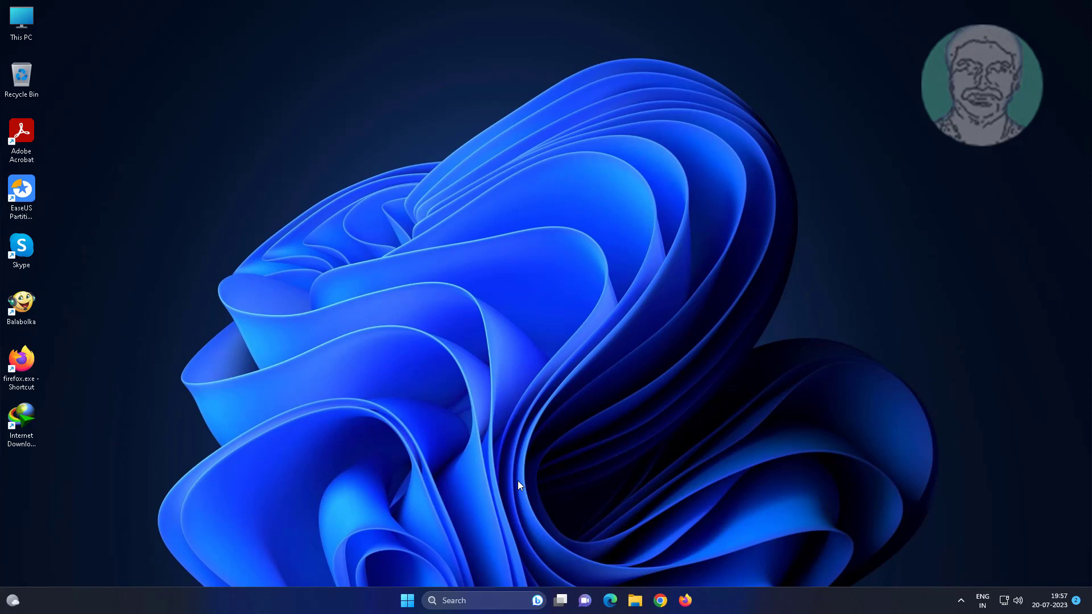
# Launch Command Prompt as administrator from the Start search for cmd.
pyautogui.click(453, 600)
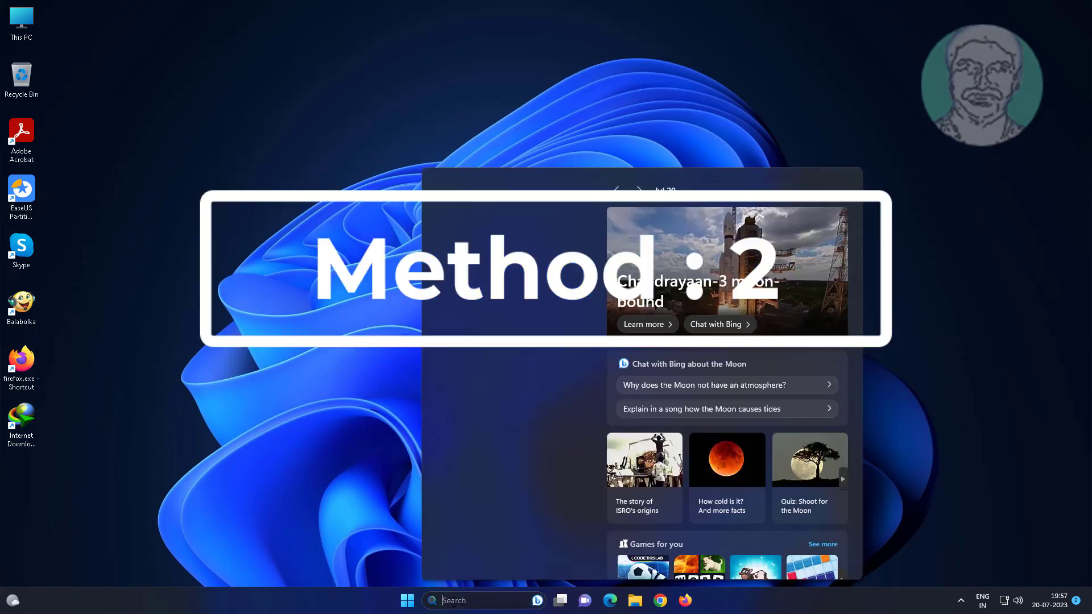
pyautogui.write('cmd')
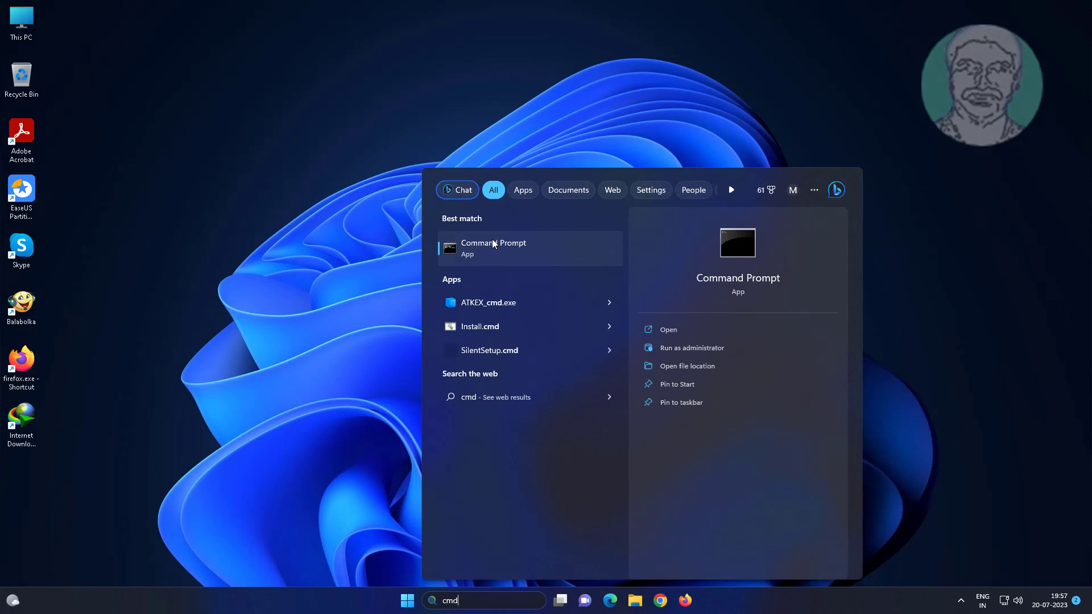
pyautogui.moveTo(554, 254)
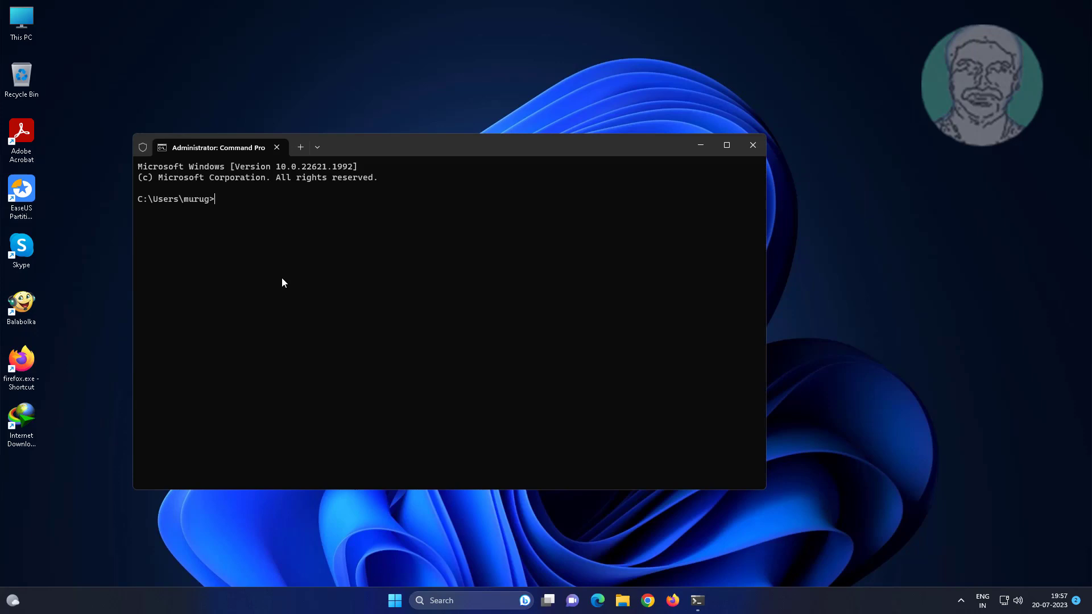
# Enter msdt.exe -id devicediagnostic to start the Hardware and Devices troubleshooter.
pyautogui.write('msdt.exe')
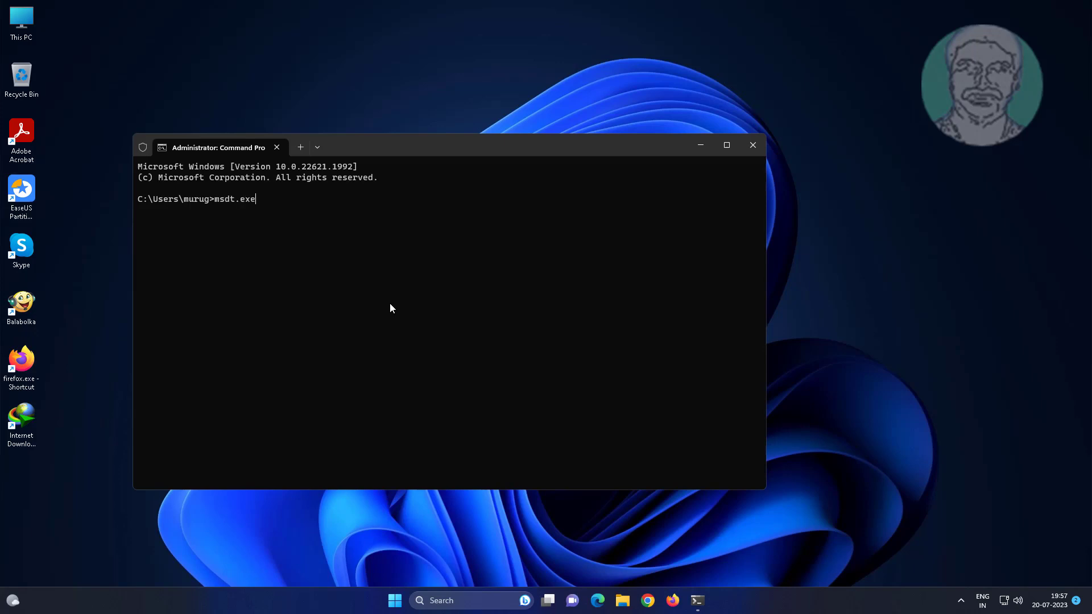
pyautogui.write('-id')
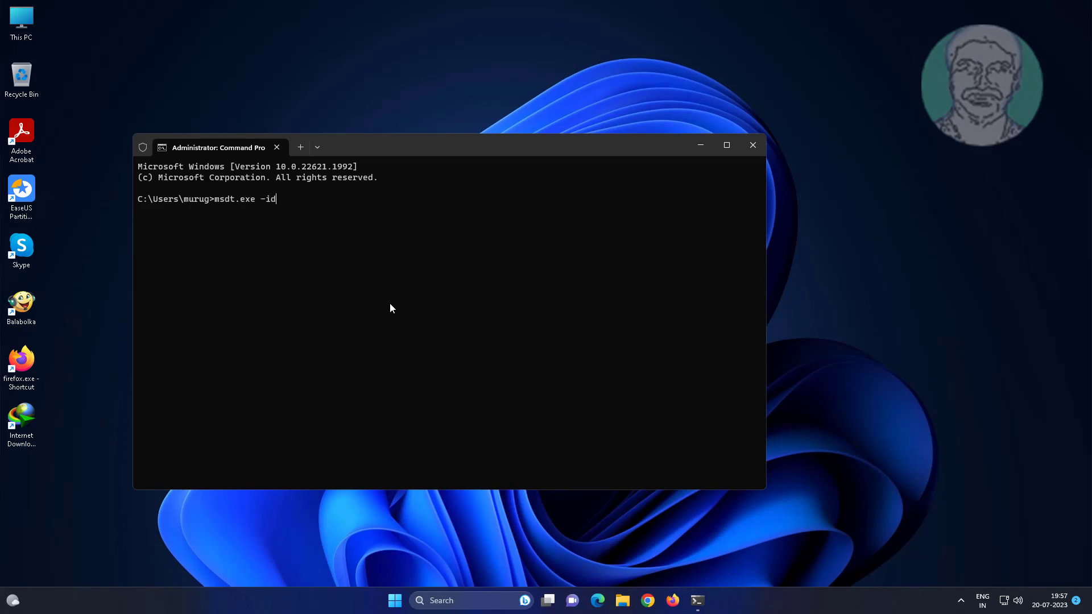
pyautogui.write('device')
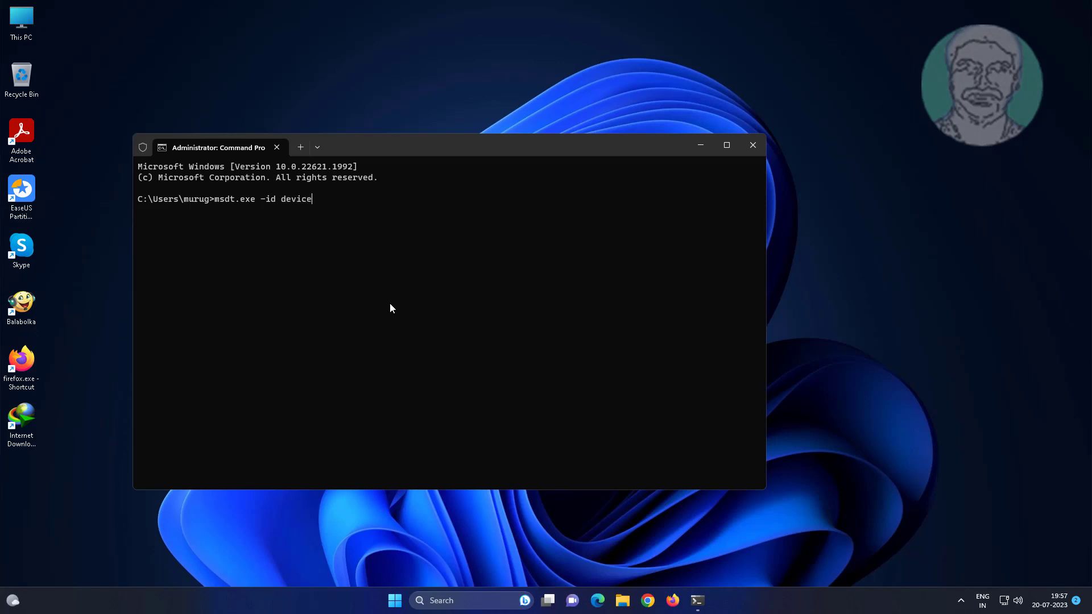
pyautogui.write('diag')
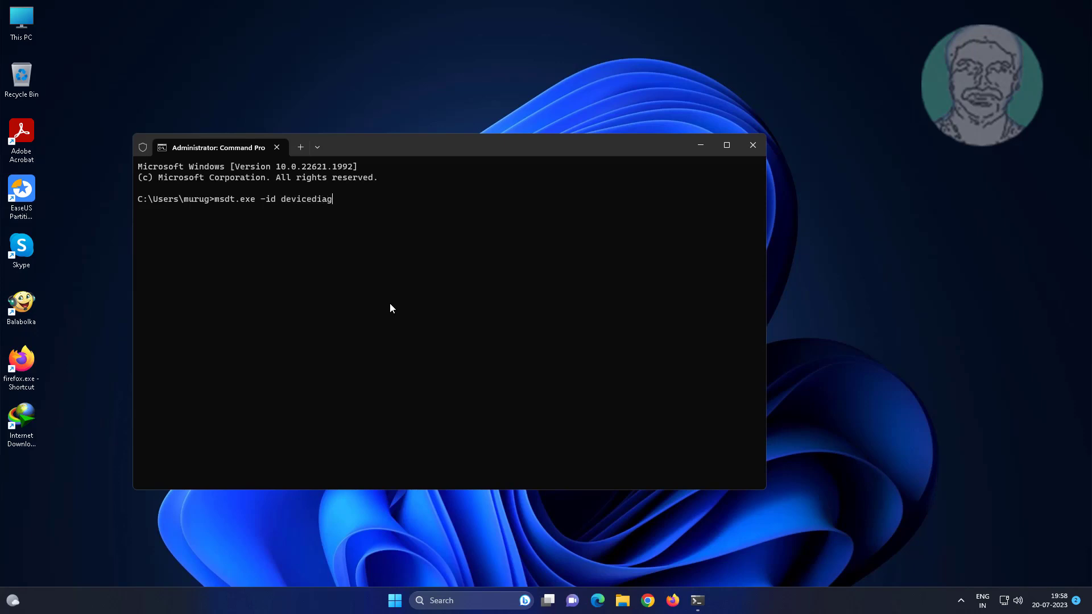
pyautogui.write('nostic')
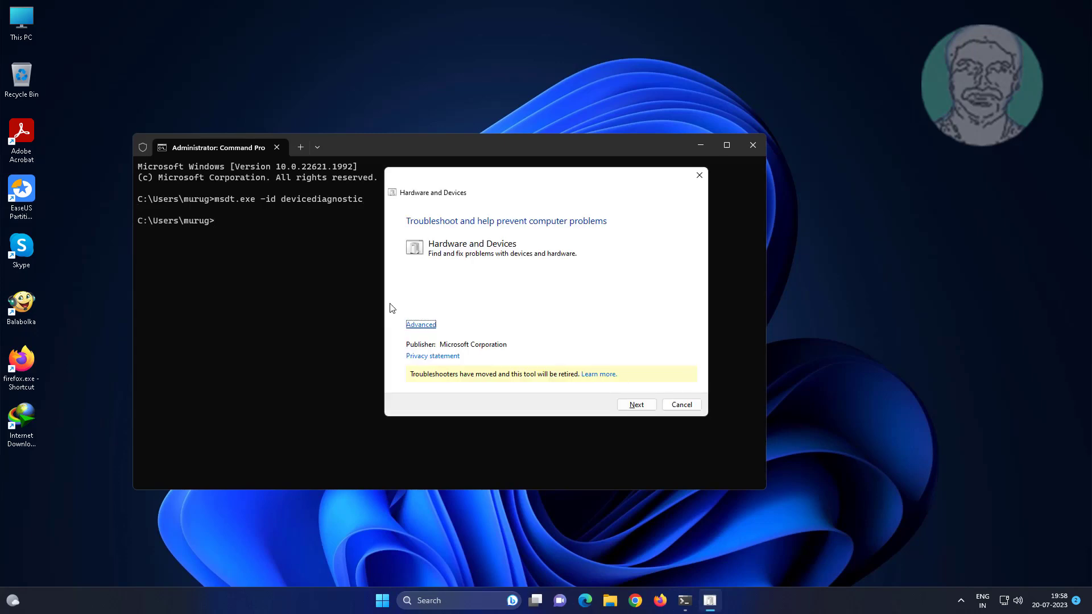
# Run the troubleshooter scan with repairs applied automatically, then close it and the console.
pyautogui.click(420, 324)
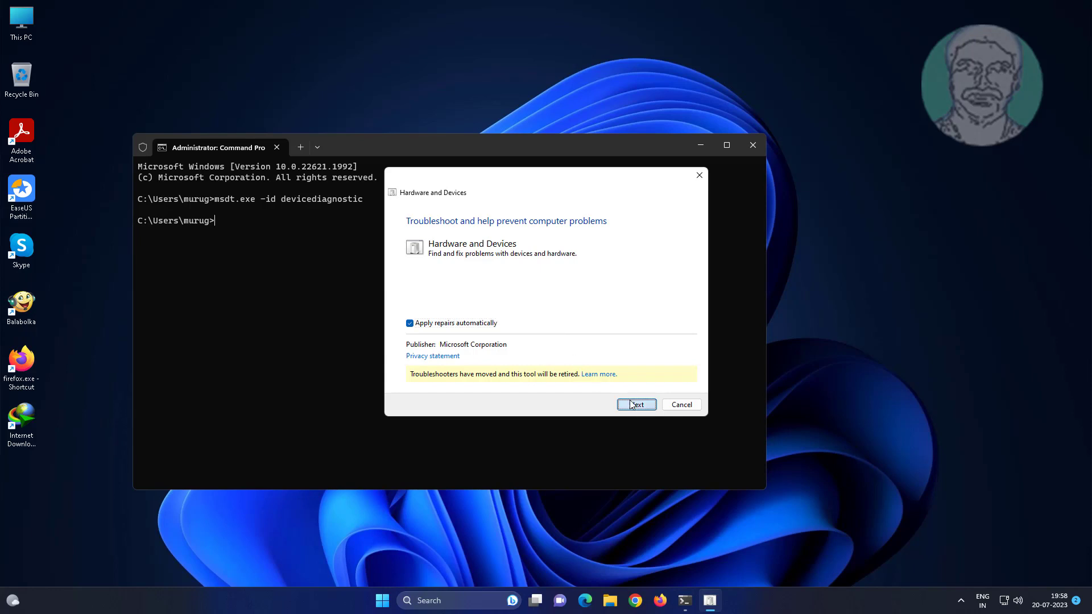
pyautogui.click(634, 405)
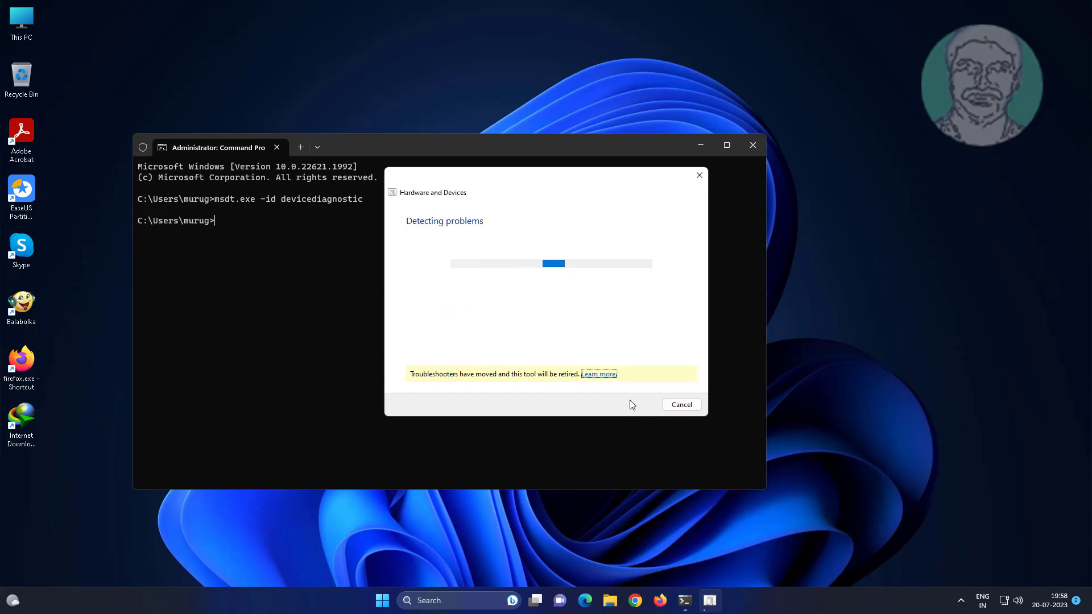
pyautogui.moveTo(653, 356)
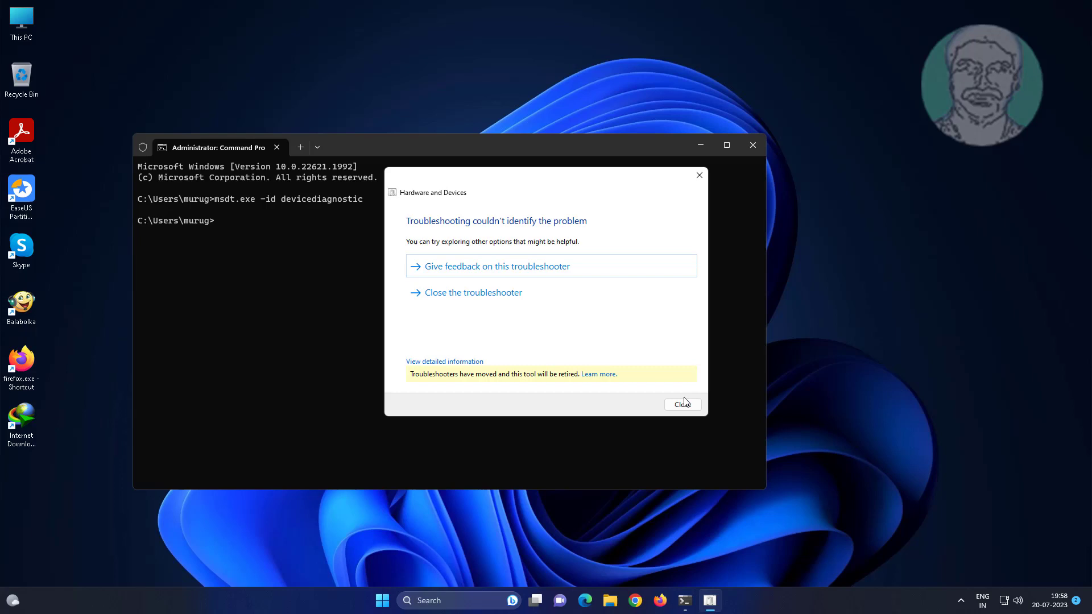
pyautogui.click(682, 405)
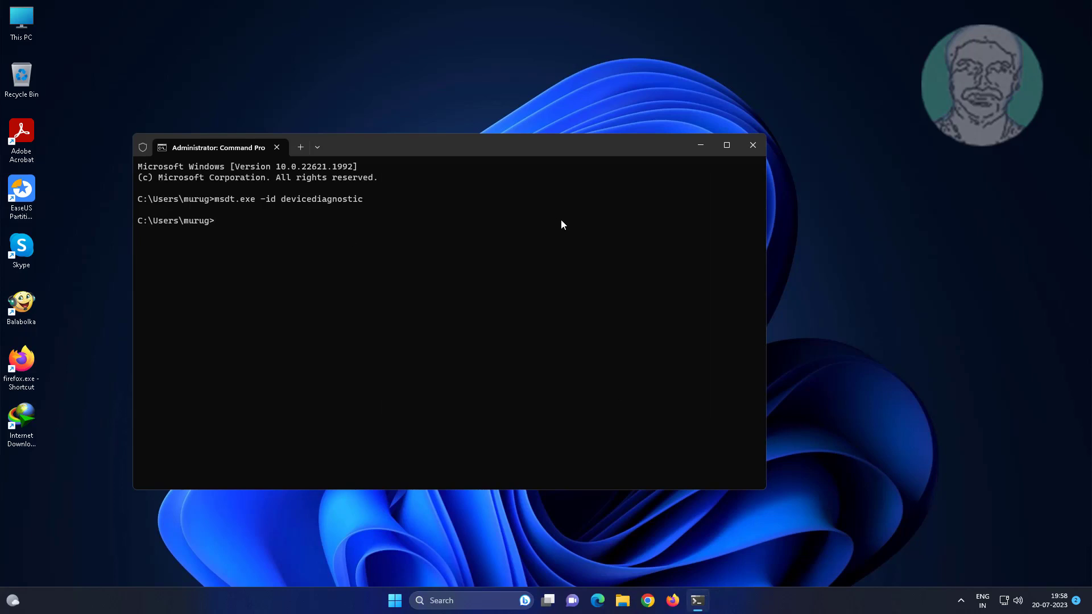
pyautogui.click(752, 145)
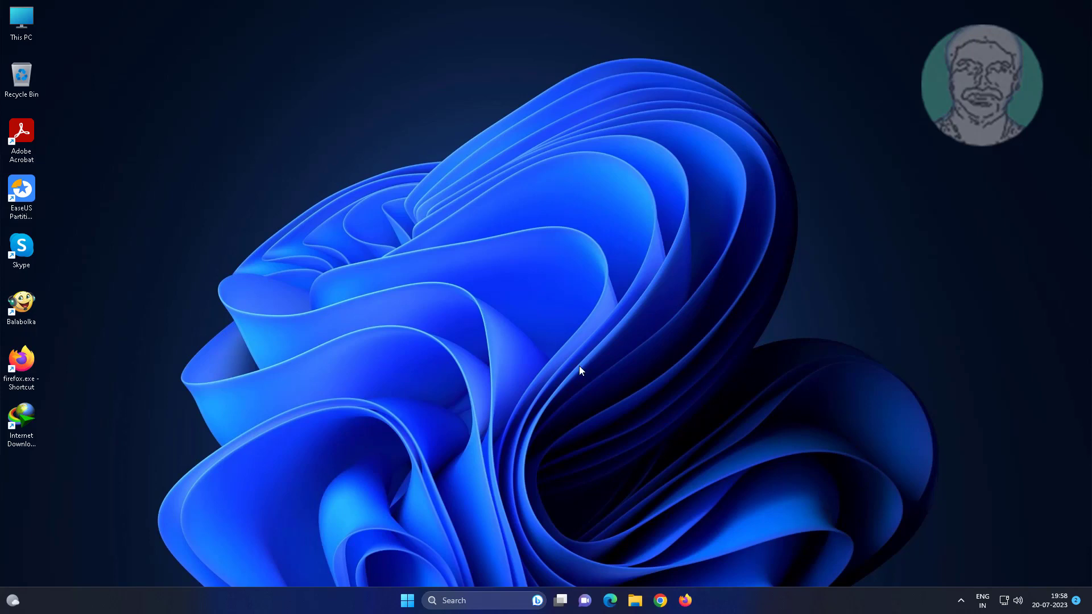
pyautogui.moveTo(640, 430)
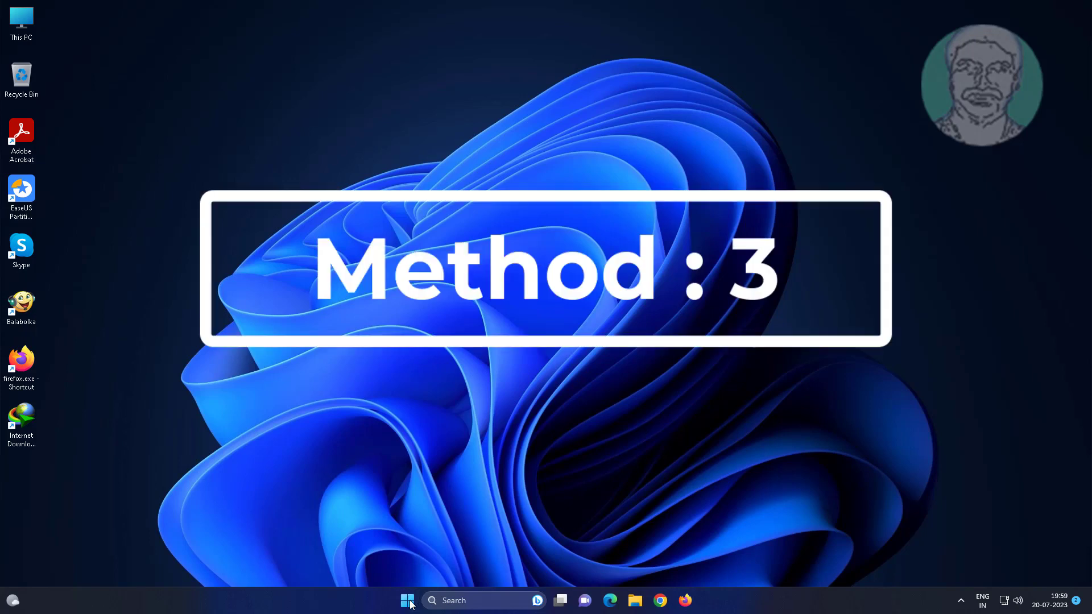
# Reach USB Drive (P:) in Disk Management and bring up its Change Drive Letter and Paths settings.
pyautogui.rightClick(407, 599)
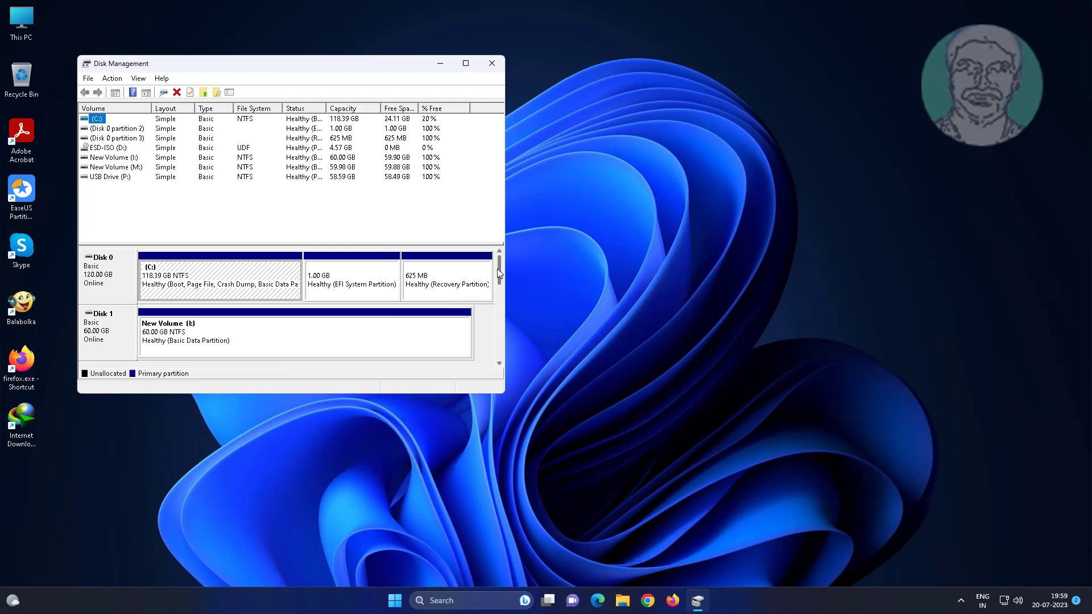
pyautogui.scroll(-3)
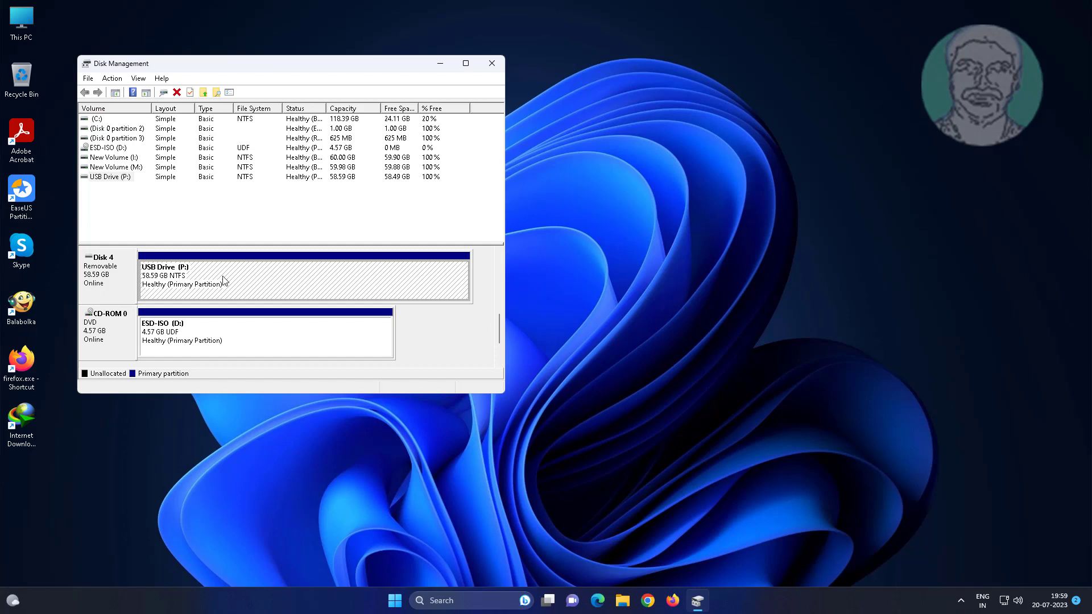
pyautogui.rightClick(223, 279)
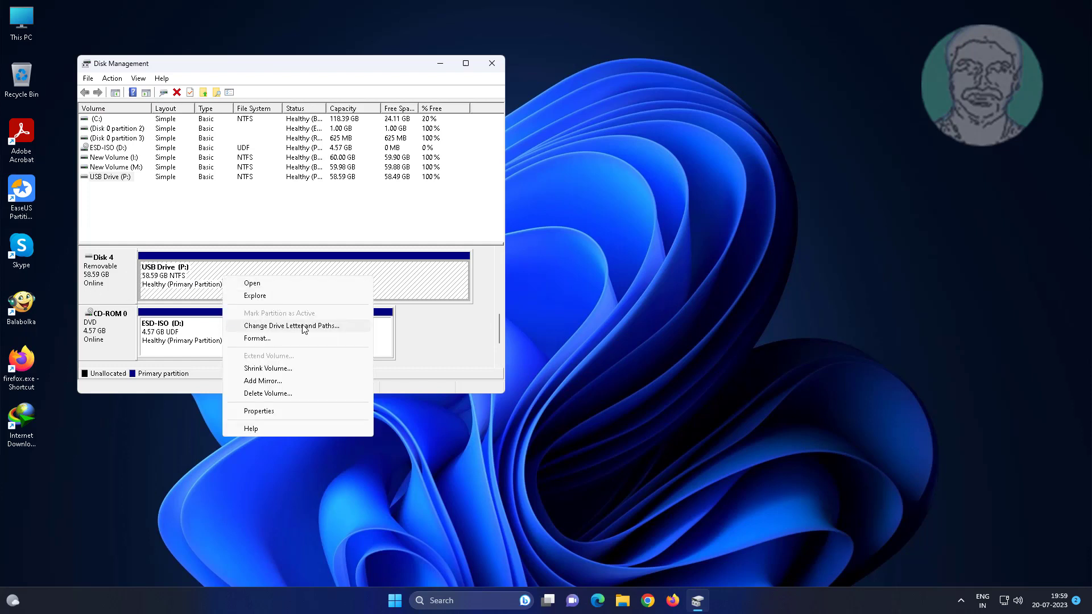
pyautogui.click(291, 325)
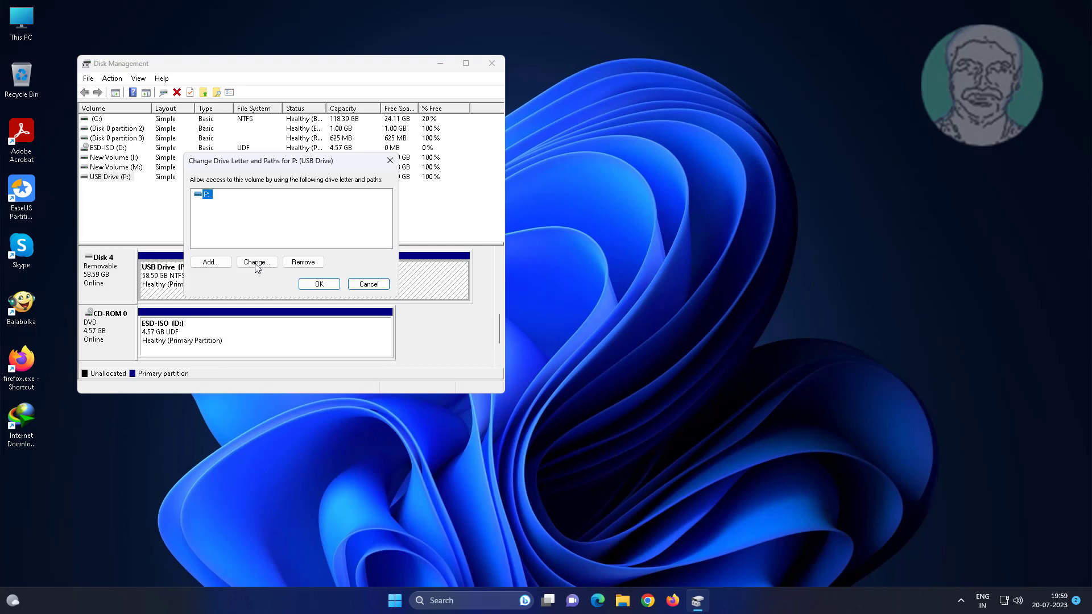
# Reassign the USB drive from P to Q and accept the drive-letter warning.
pyautogui.click(256, 262)
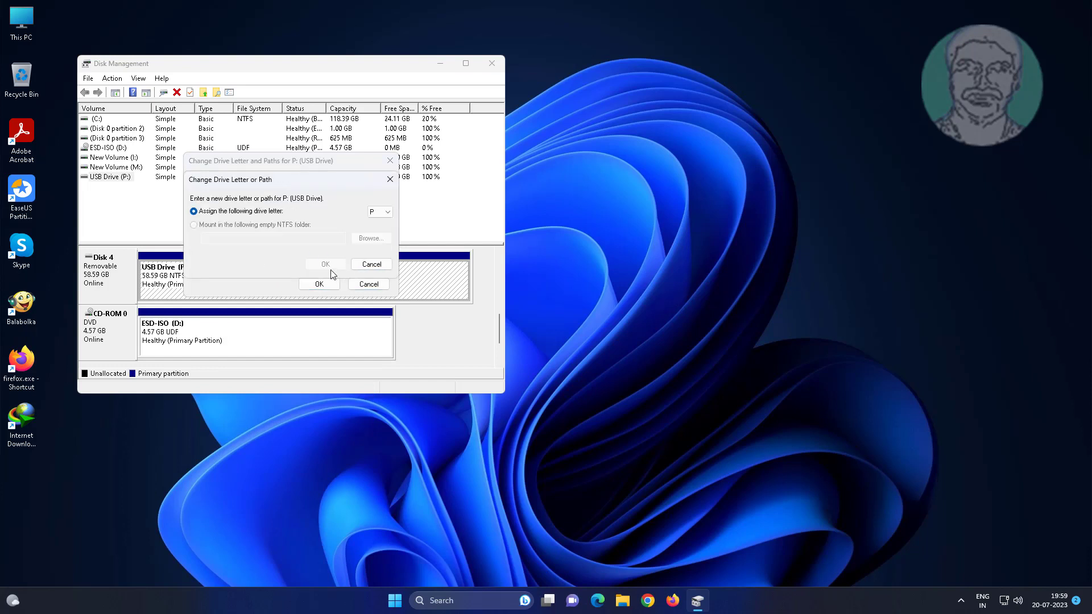
pyautogui.click(389, 211)
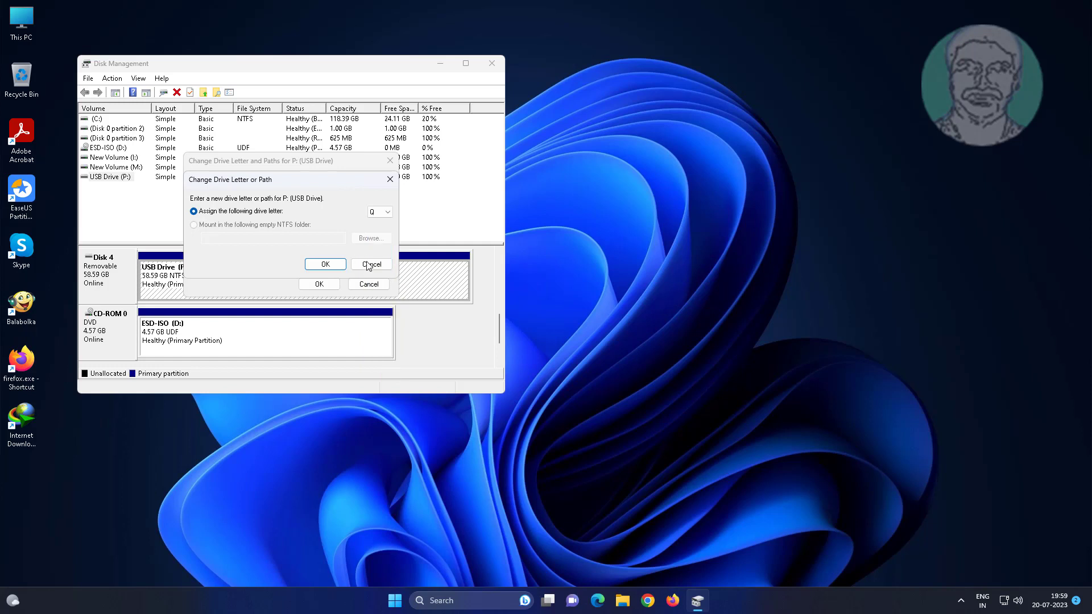
pyautogui.click(325, 264)
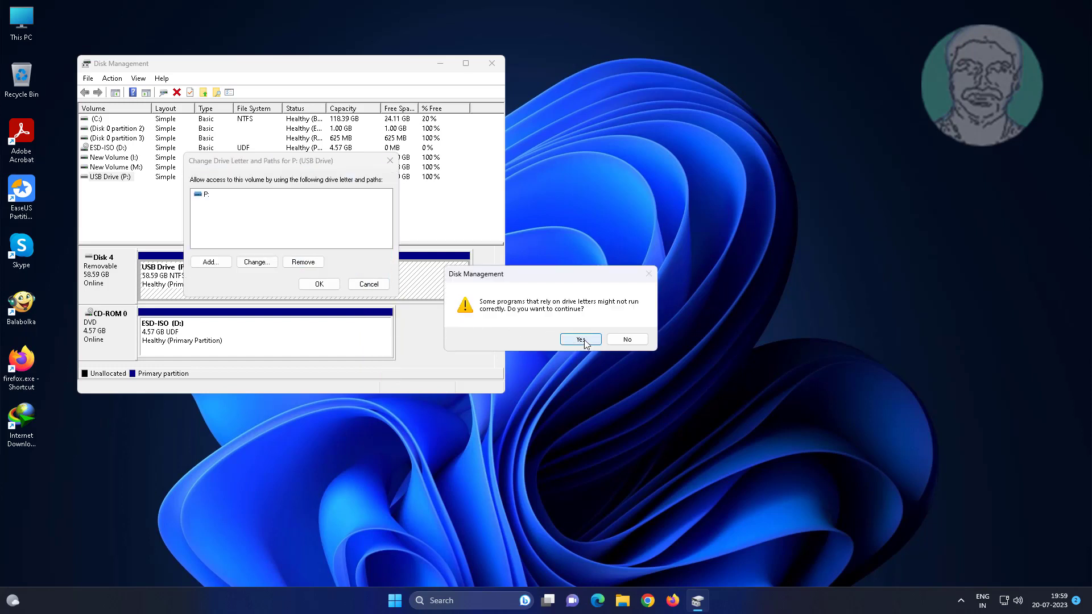
pyautogui.click(581, 339)
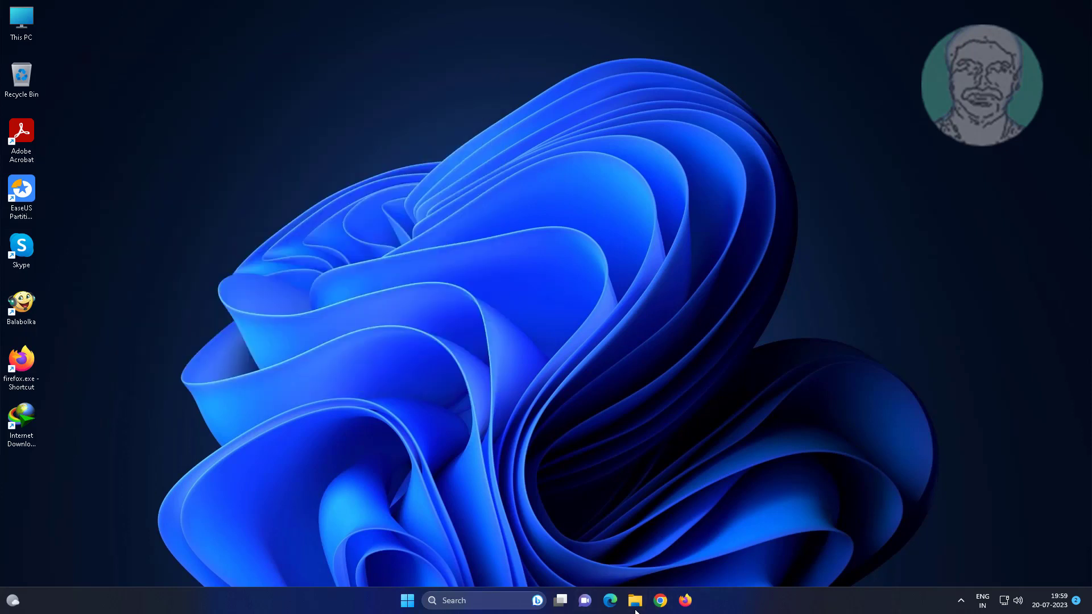
# Check in This PC that the USB drive now lists as Q, then close File Explorer.
pyautogui.click(635, 600)
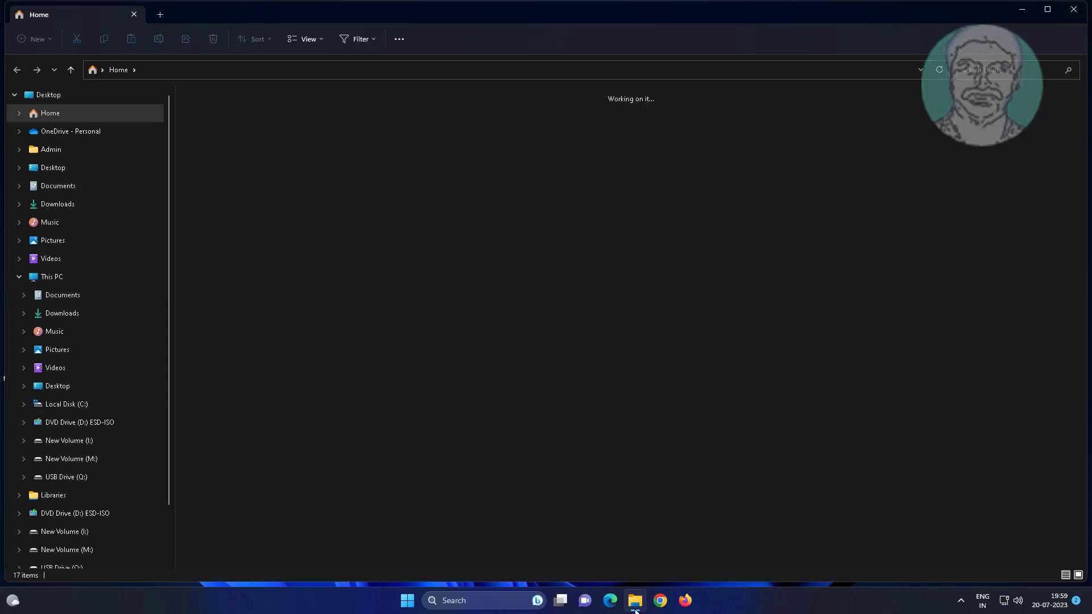
pyautogui.click(49, 276)
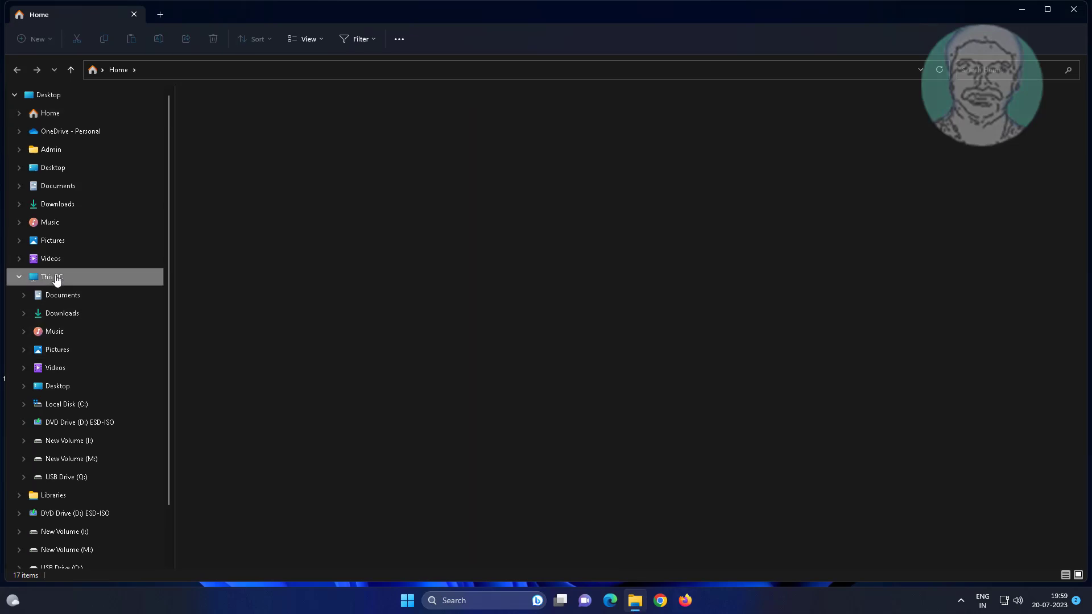
pyautogui.click(50, 277)
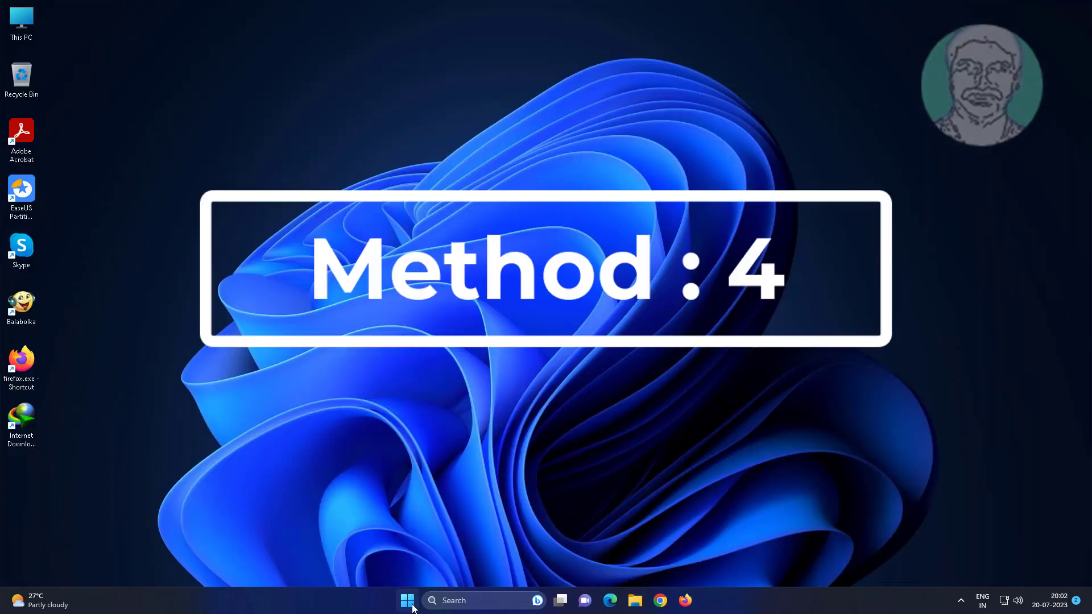
# Reopen Disk Management and select the USB Drive (Q:) partition on Disk 4 to confirm the new letter.
pyautogui.rightClick(408, 600)
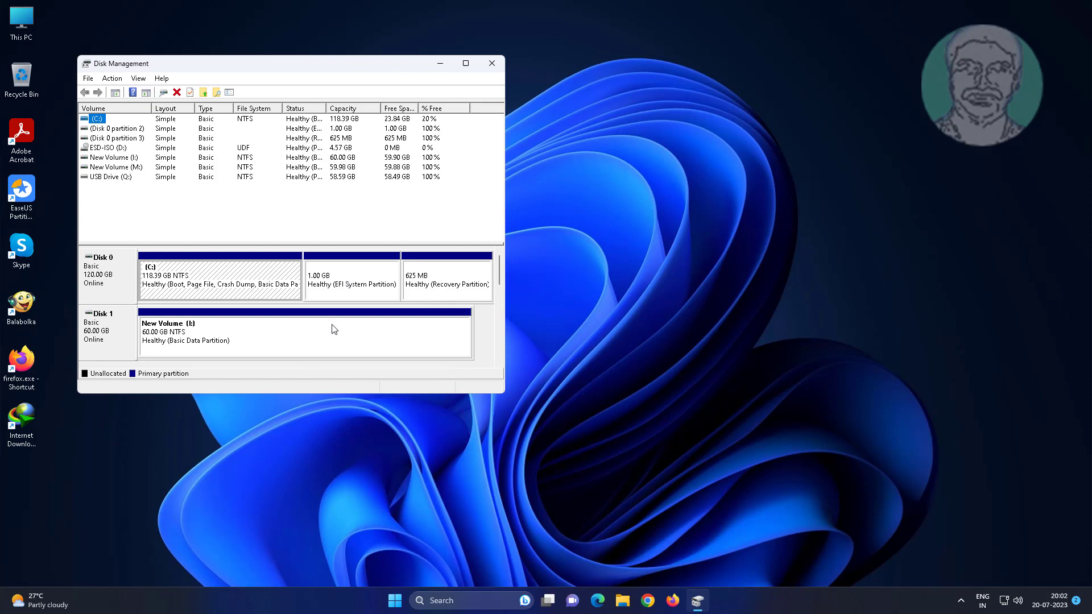
pyautogui.scroll(-3)
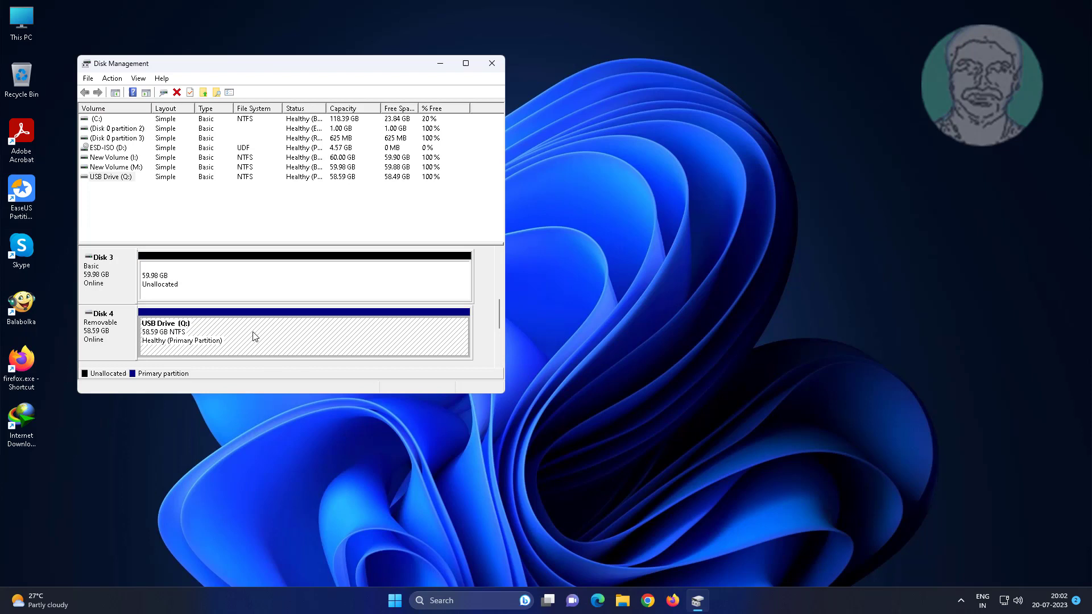
pyautogui.click(492, 64)
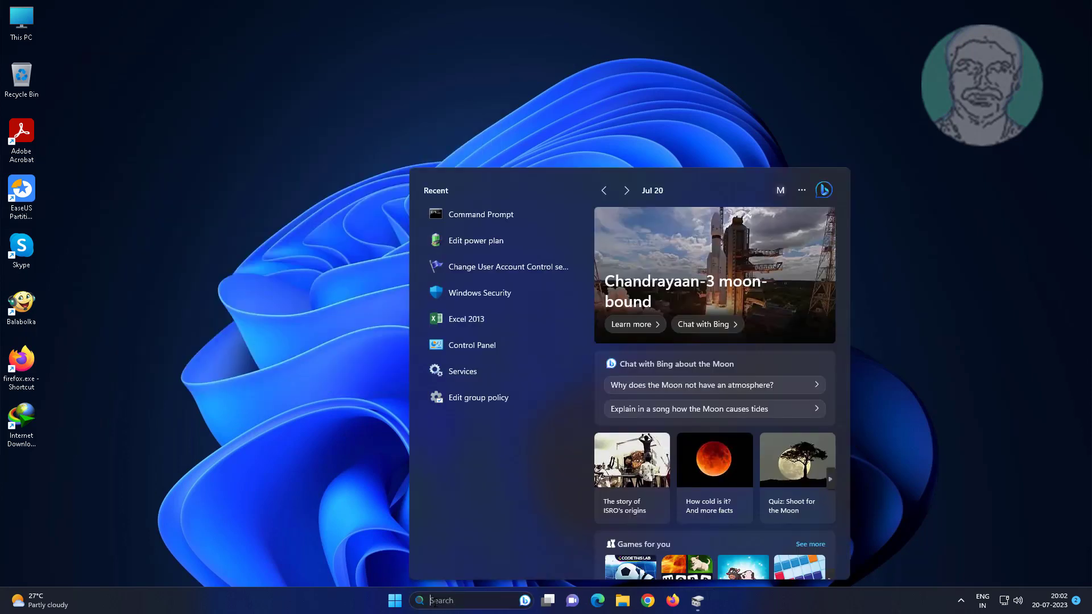
# Run chkdsk /f q: in an administrator Command Prompt to correct the file system, then close the console.
pyautogui.write('cmd')
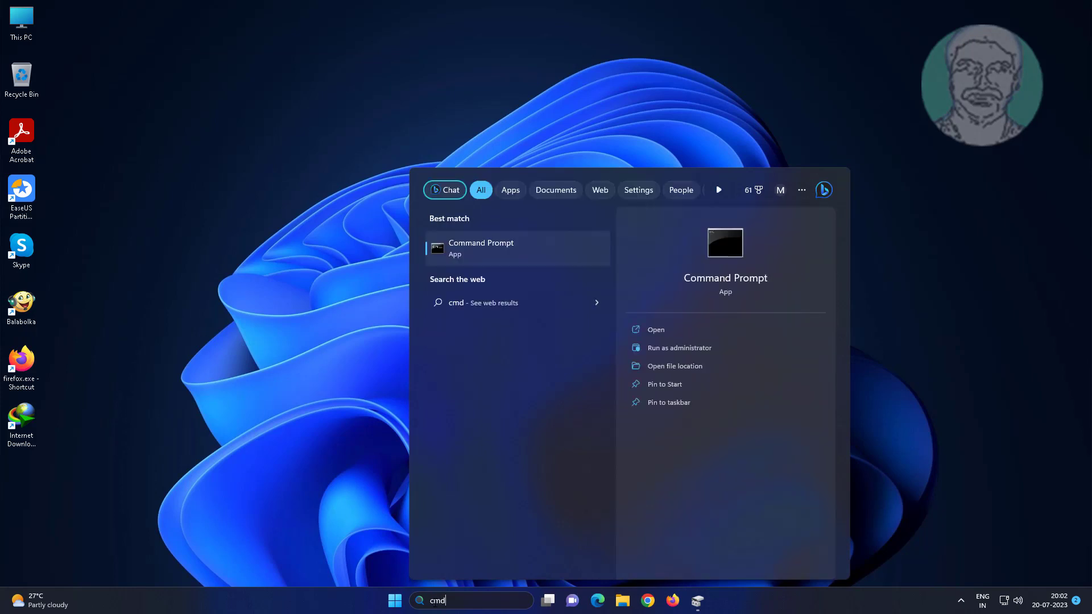
pyautogui.rightClick(480, 248)
pyautogui.write('ch')
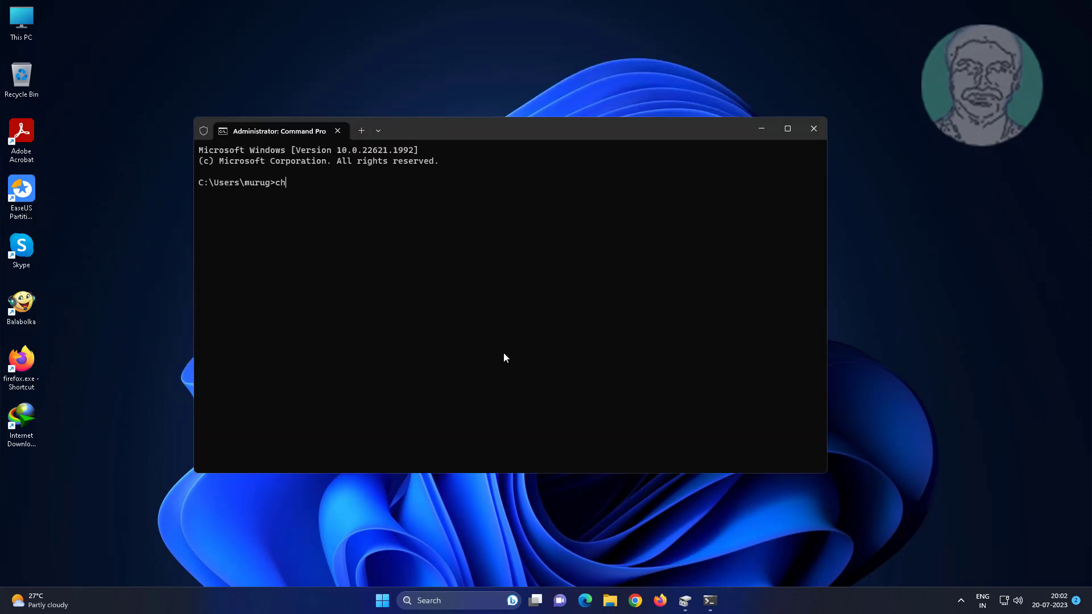
pyautogui.write('kdsk 1')
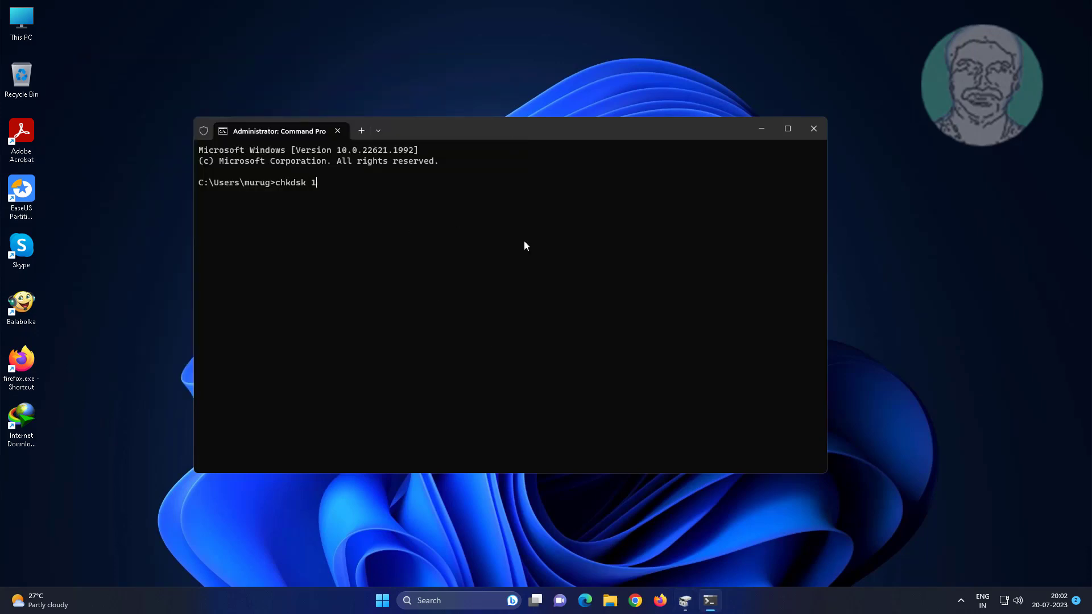
pyautogui.write('q')
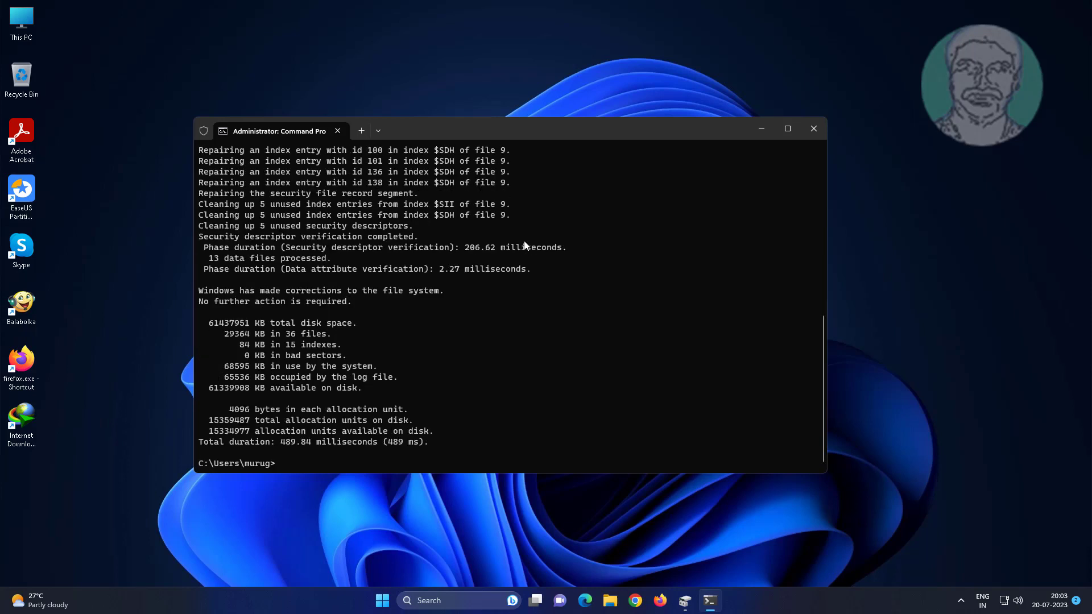
pyautogui.click(813, 129)
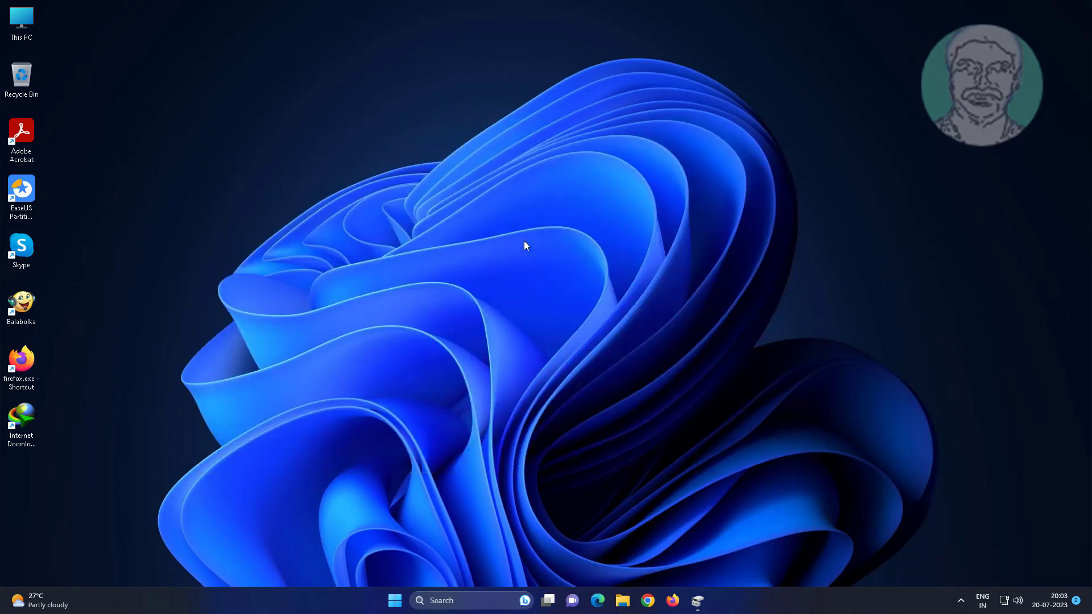
pyautogui.moveTo(622, 601)
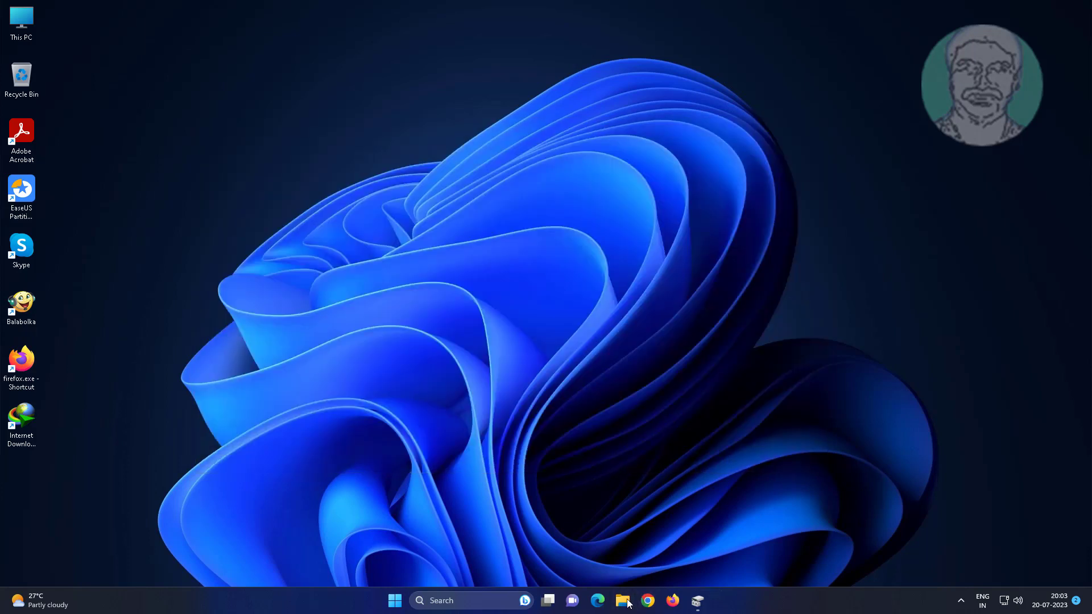
# Select USB Drive (Q:) under Devices and drives in This PC.
pyautogui.click(622, 601)
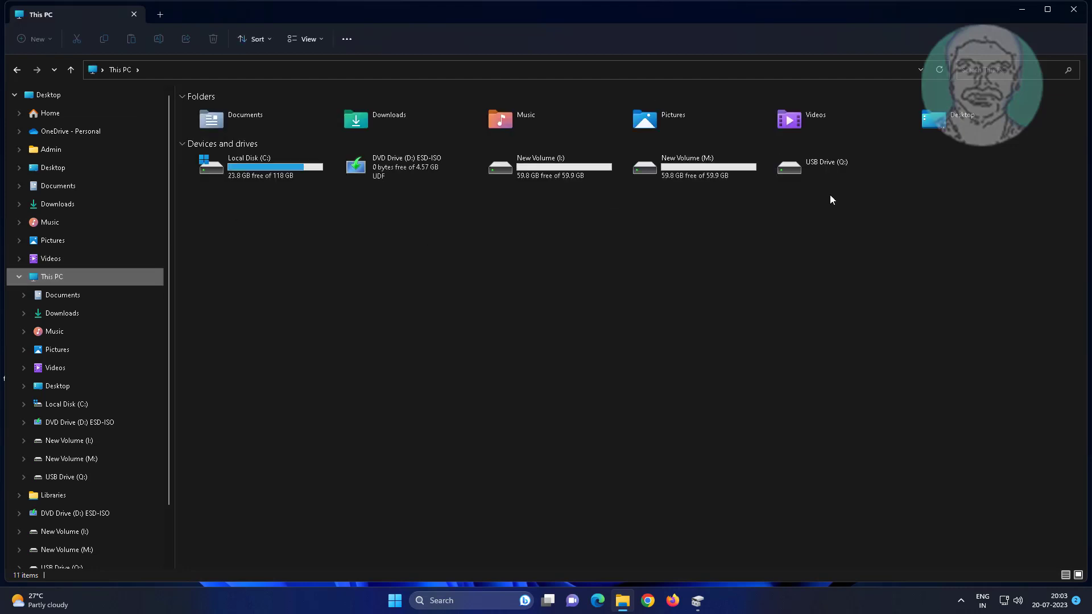
pyautogui.click(826, 167)
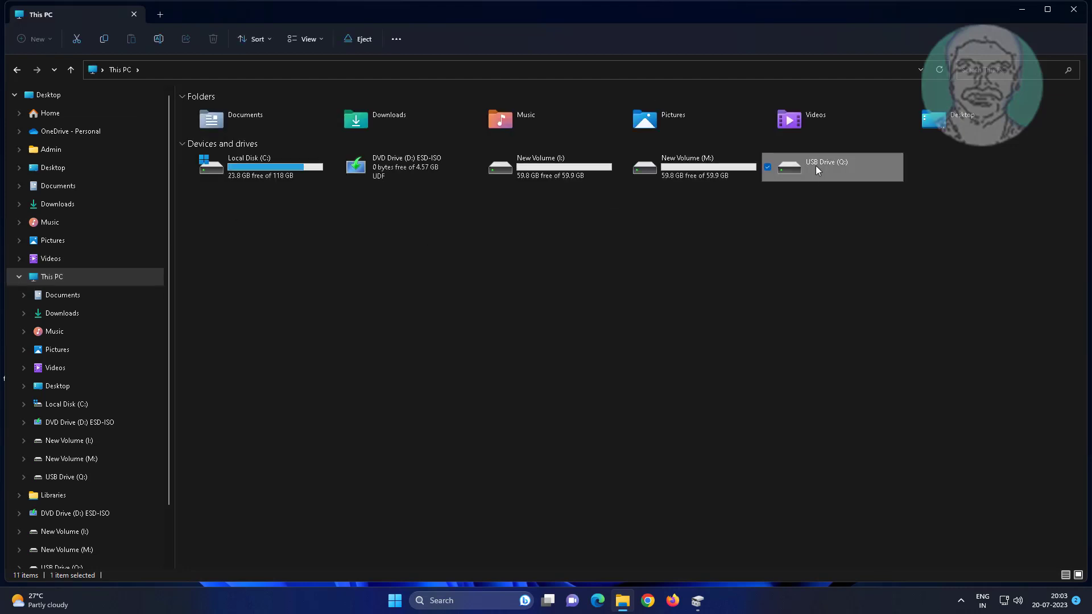